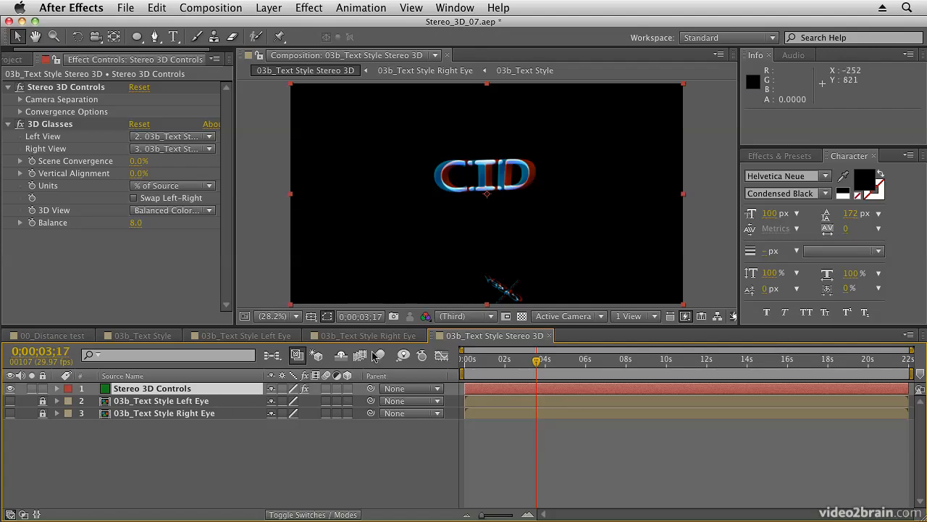
Inspect the Left Eye and Stereo 3D comps, then settle on the 03b_Text Style Right Eye comp.
{"action": "left_click", "coordinate": [243, 334]}
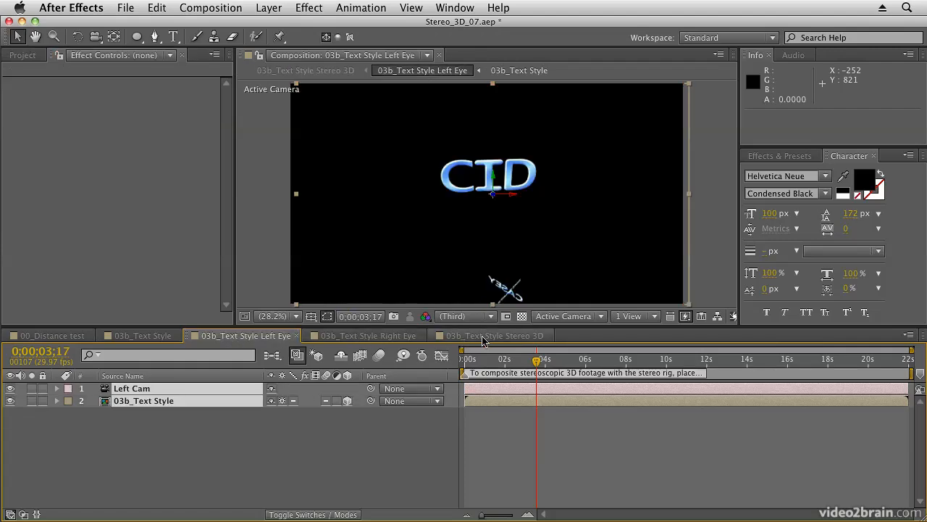
{"action": "left_click", "coordinate": [492, 337]}
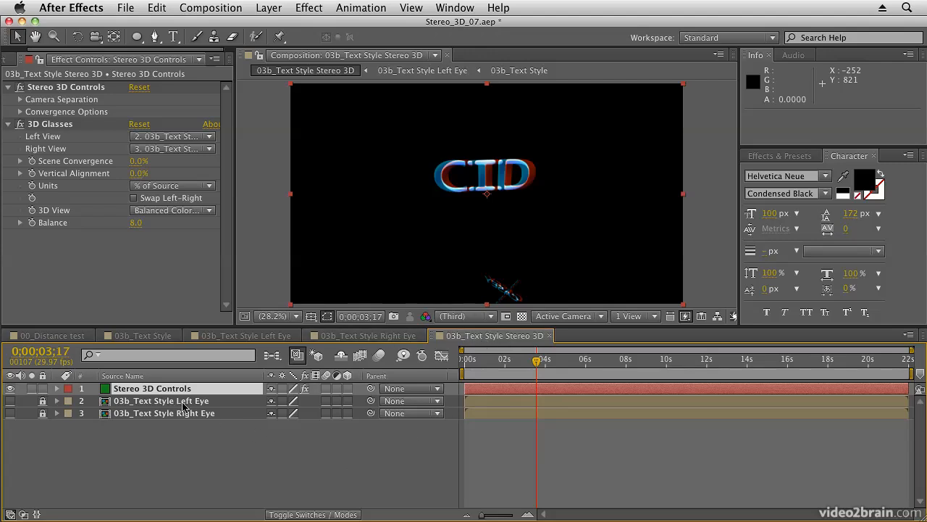
{"action": "mouse_move", "coordinate": [127, 403]}
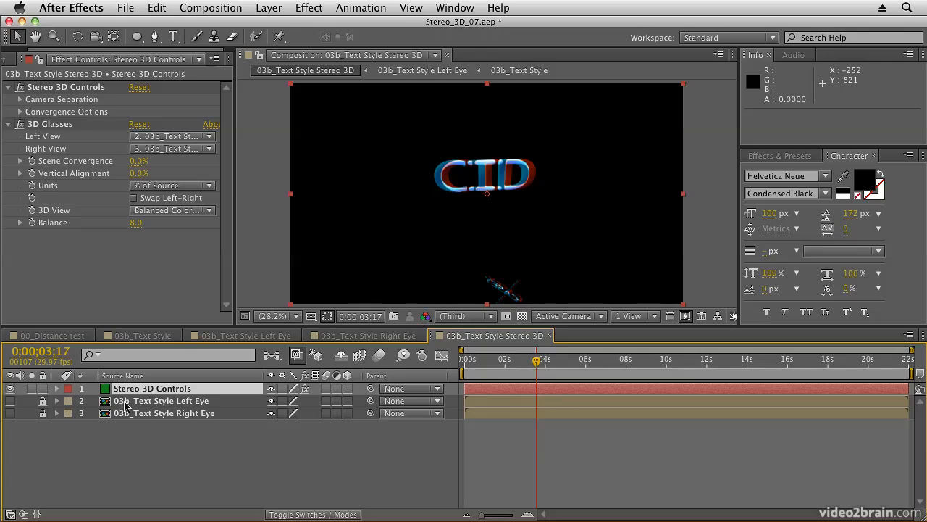
{"action": "mouse_move", "coordinate": [194, 423]}
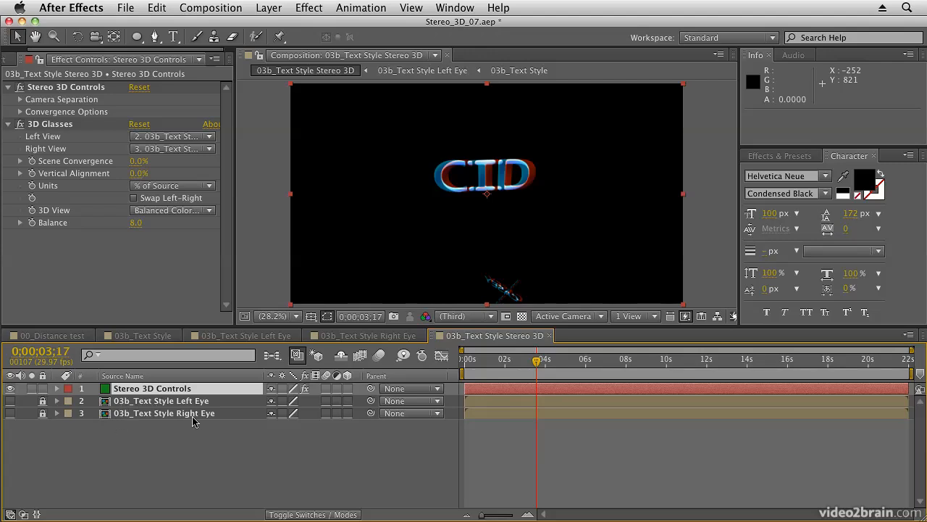
{"action": "mouse_move", "coordinate": [400, 355]}
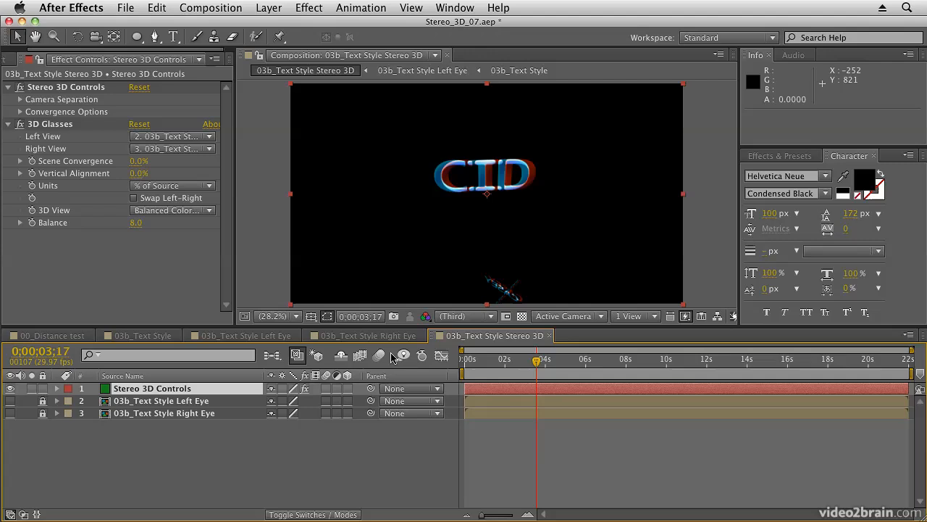
{"action": "left_click", "coordinate": [363, 336]}
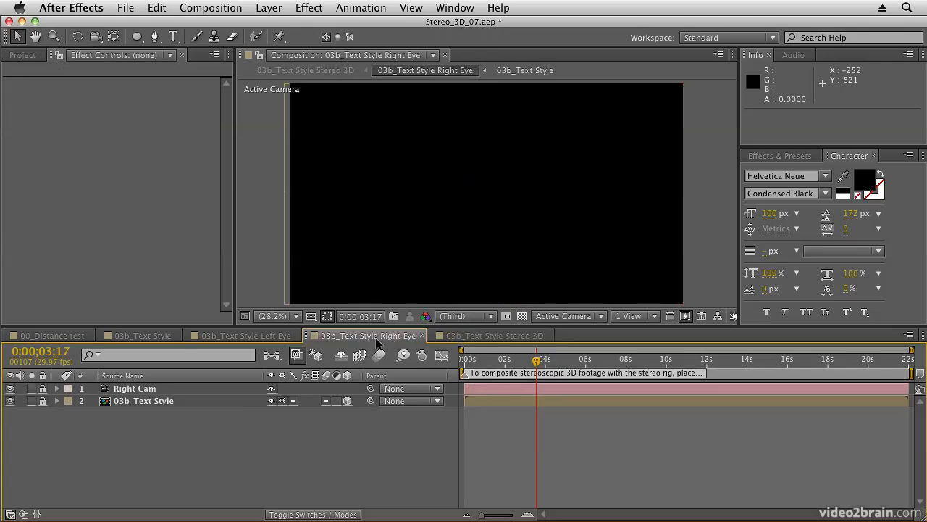
{"action": "left_click", "coordinate": [243, 335]}
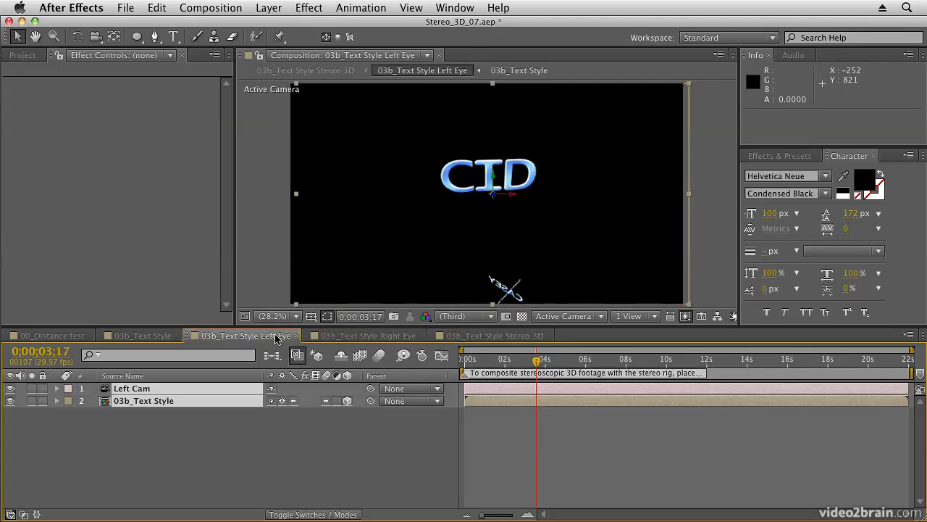
{"action": "left_click", "coordinate": [365, 336]}
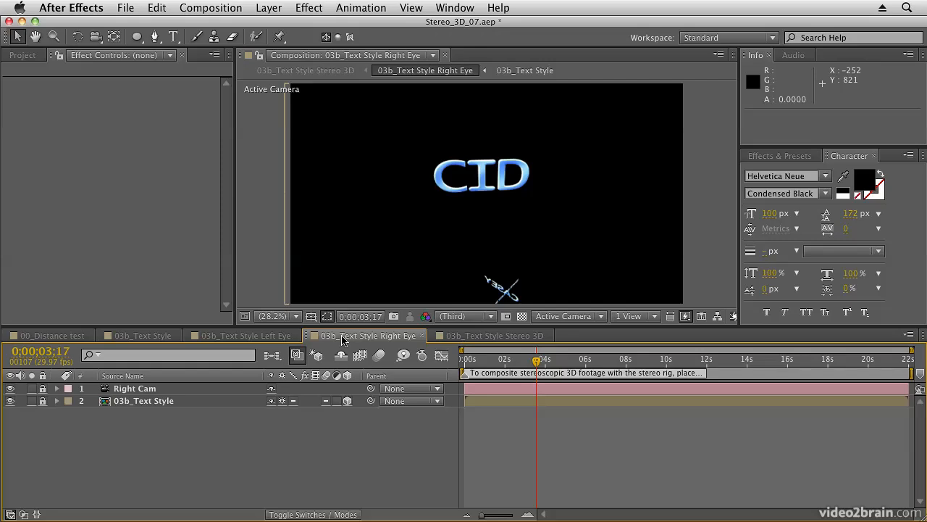
Bring up the 03b_Text Style source comp showing CID on black, checking the Left Eye comp in passing.
{"action": "left_click", "coordinate": [134, 334]}
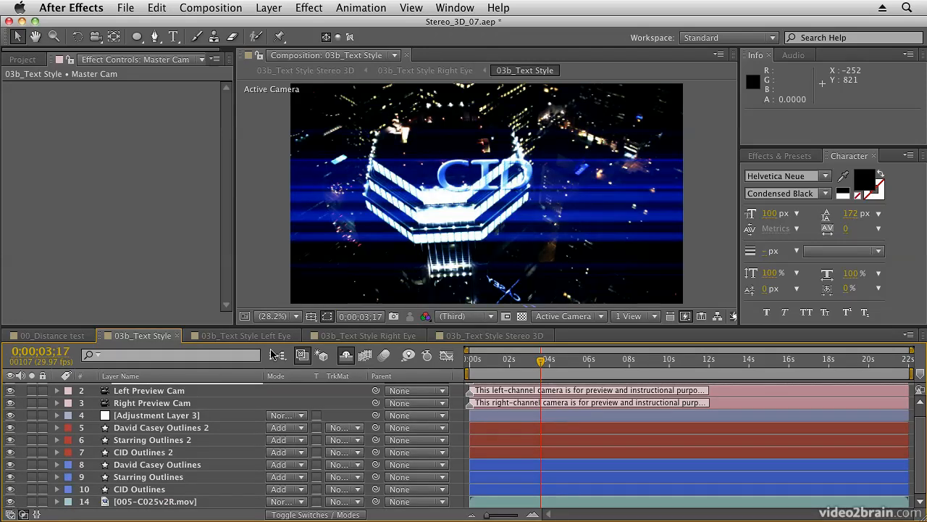
{"action": "left_click", "coordinate": [246, 335]}
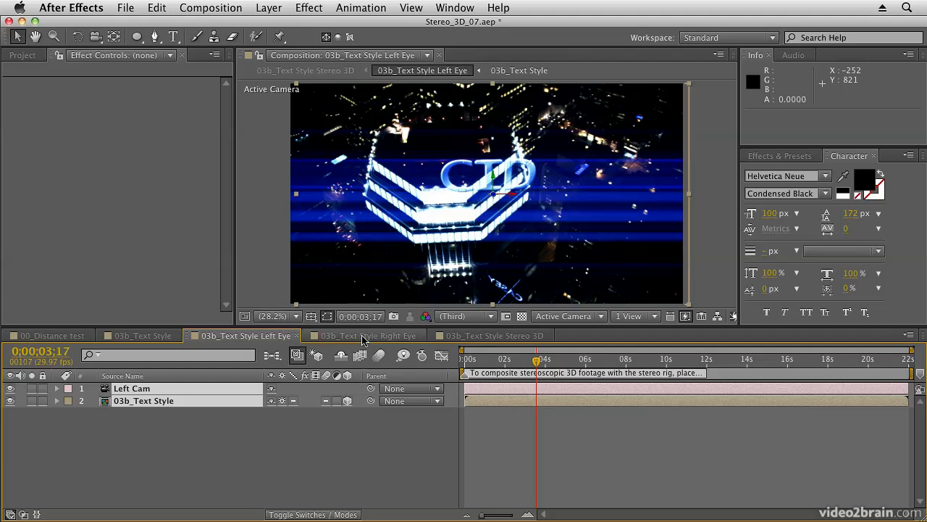
{"action": "left_click", "coordinate": [365, 336]}
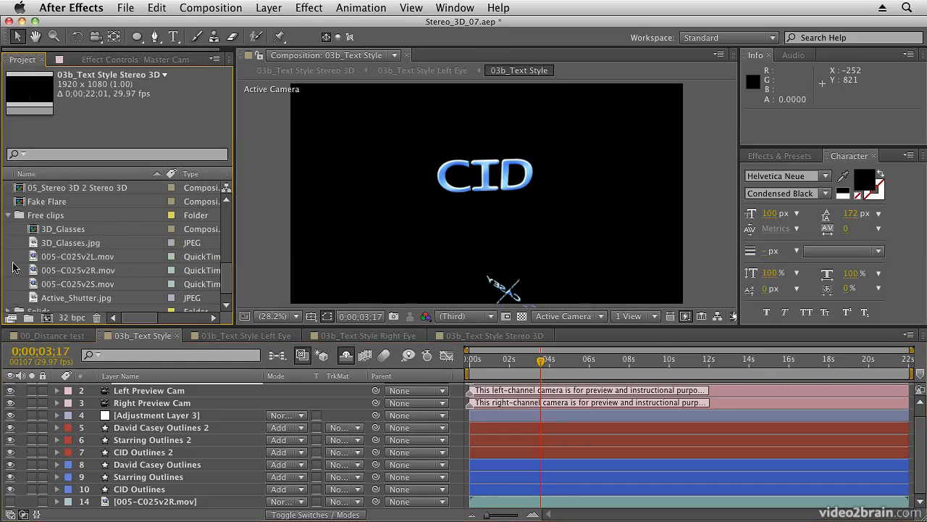
{"action": "left_click", "coordinate": [79, 255]}
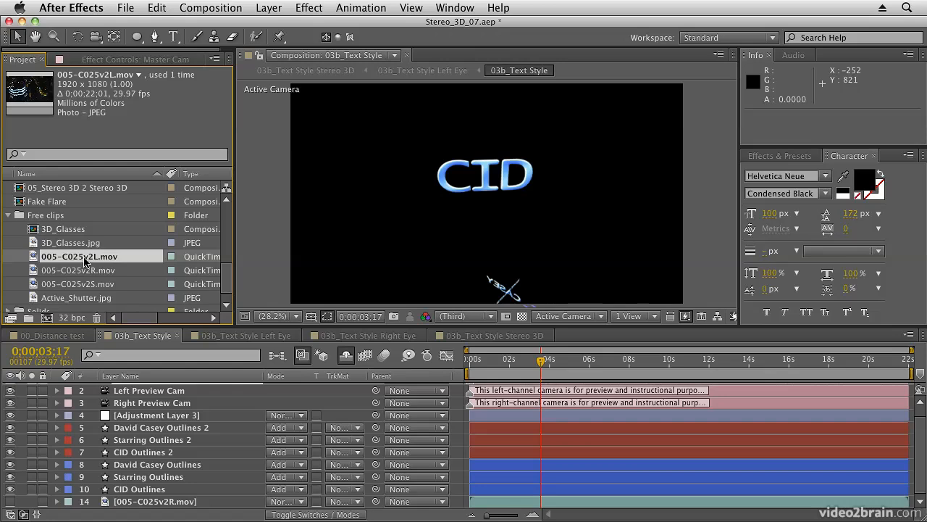
{"action": "mouse_move", "coordinate": [84, 272]}
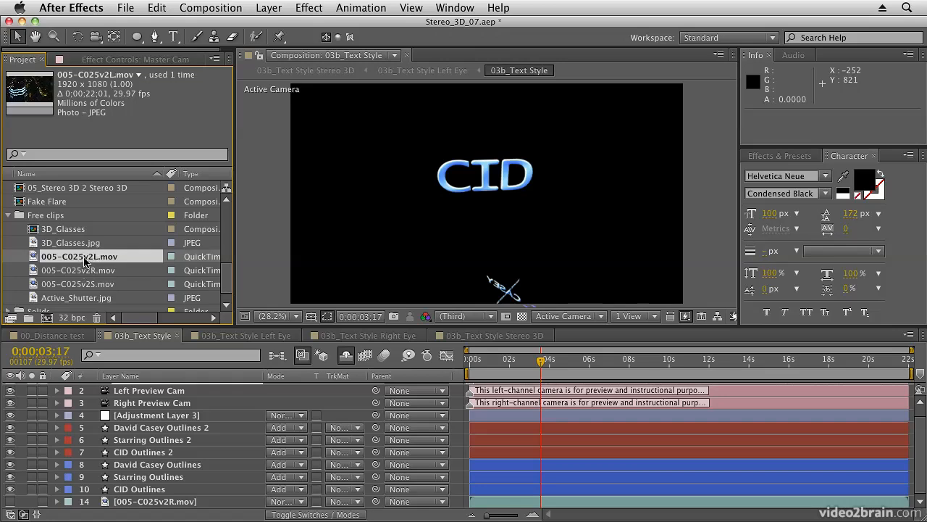
{"action": "mouse_move", "coordinate": [82, 272]}
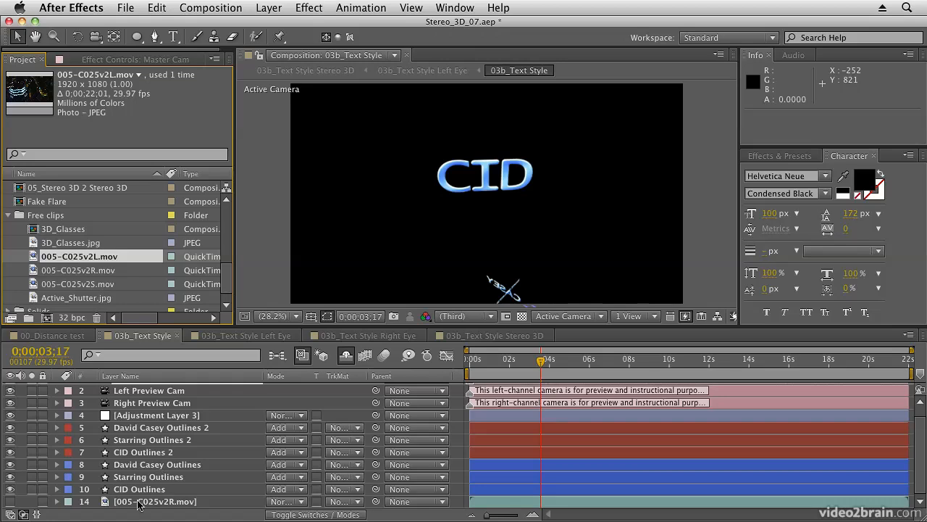
{"action": "left_click", "coordinate": [145, 501]}
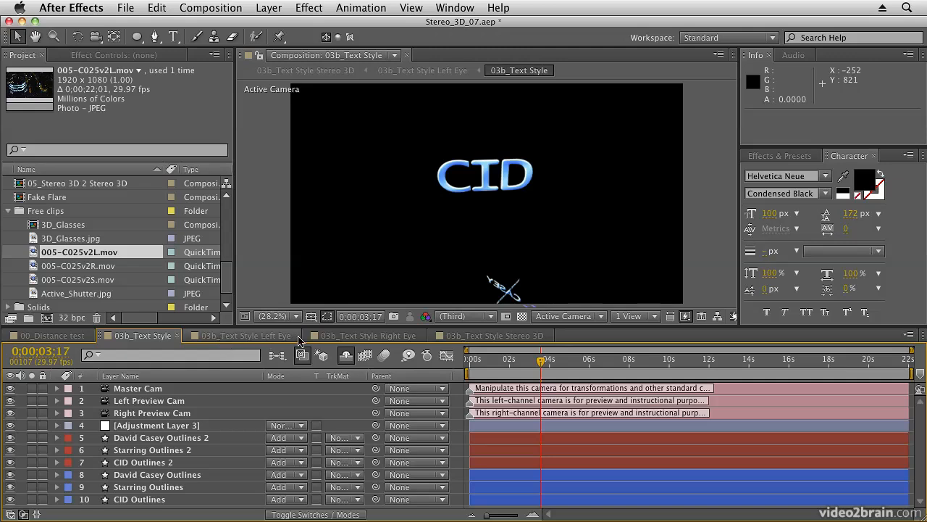
{"action": "mouse_move", "coordinate": [339, 342]}
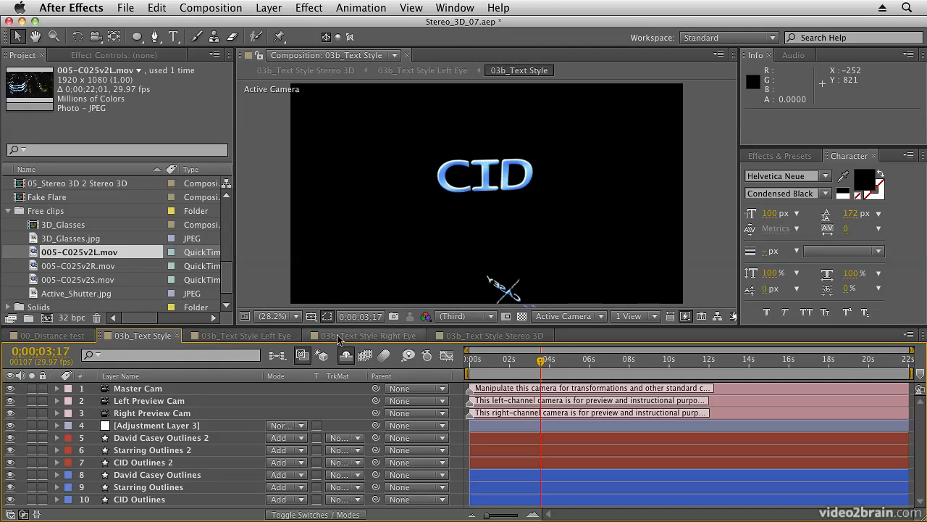
Drop 005-C025v2R.mov into the Right Eye comp timeline beneath the 03b_Text Style layer.
{"action": "left_click", "coordinate": [244, 336]}
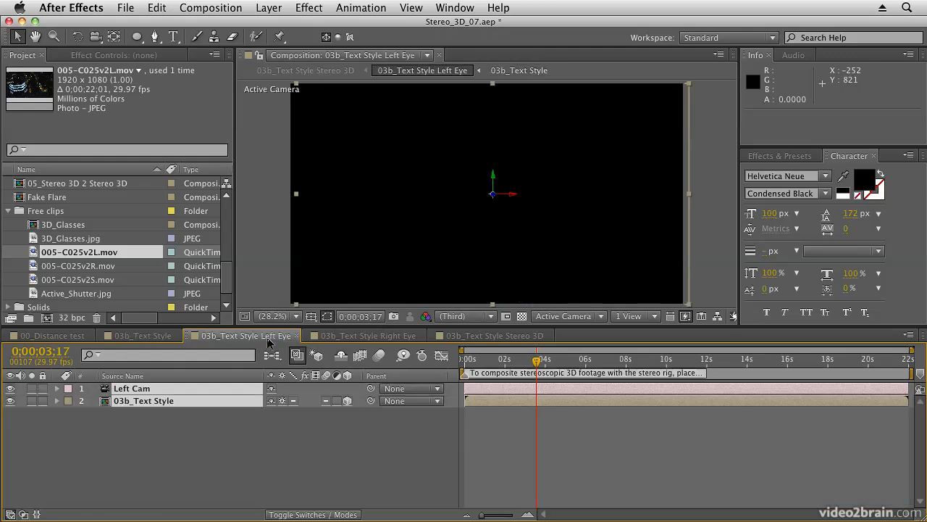
{"action": "left_click", "coordinate": [132, 389]}
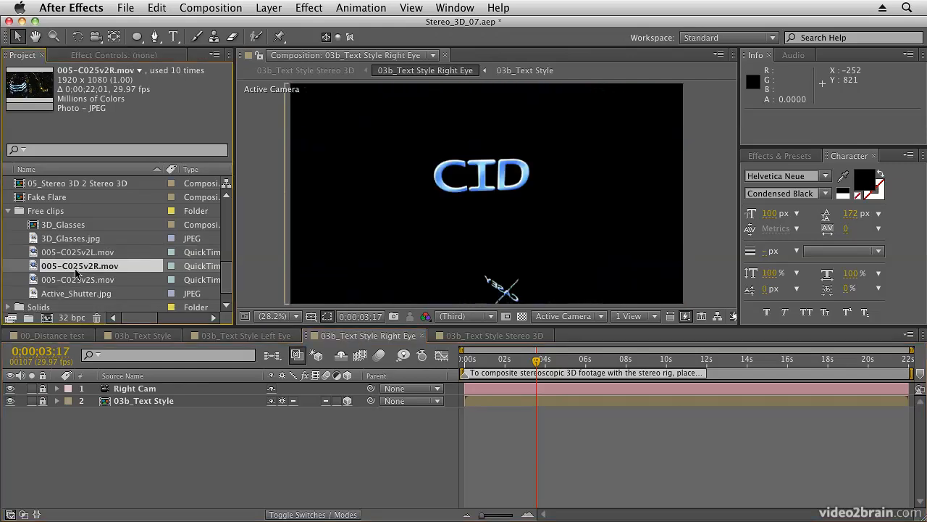
{"action": "left_click_drag", "start_coordinate": [80, 266], "coordinate": [119, 412]}
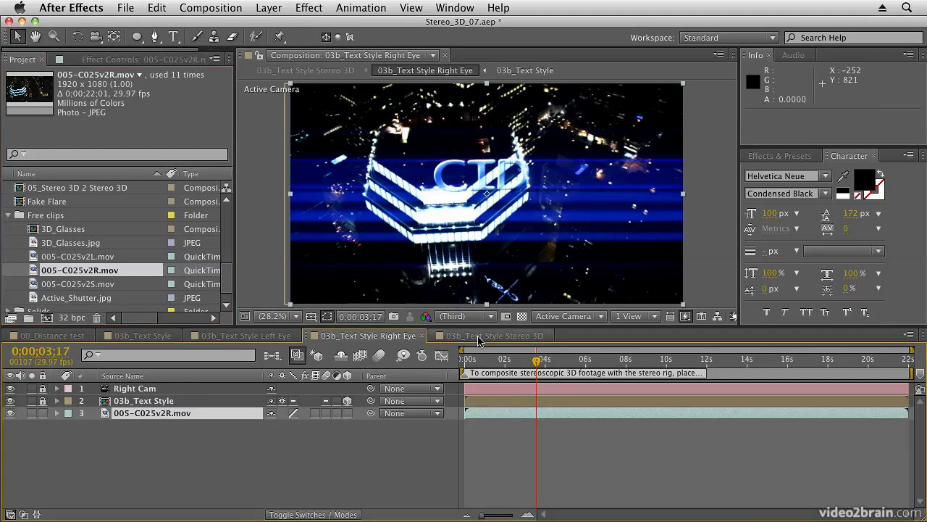
Switch to the 03b_Text Style Stereo 3D comp to watch the anaglyph render at 0:00:03:17.
{"action": "left_click", "coordinate": [492, 336]}
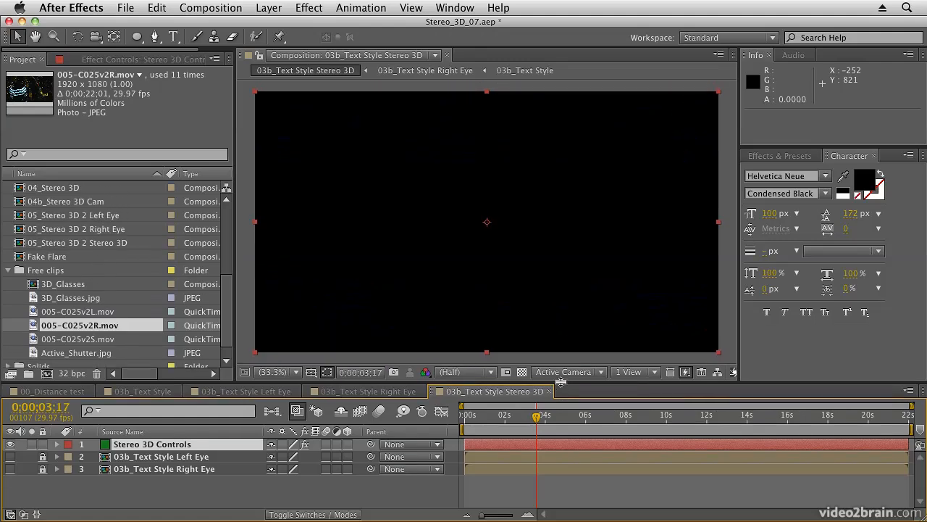
{"action": "mouse_move", "coordinate": [552, 214]}
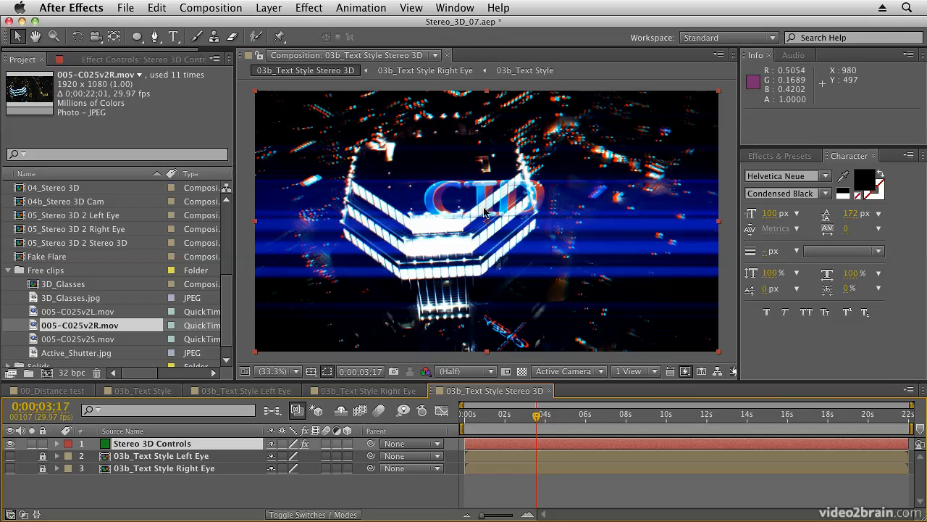
{"action": "mouse_move", "coordinate": [458, 181]}
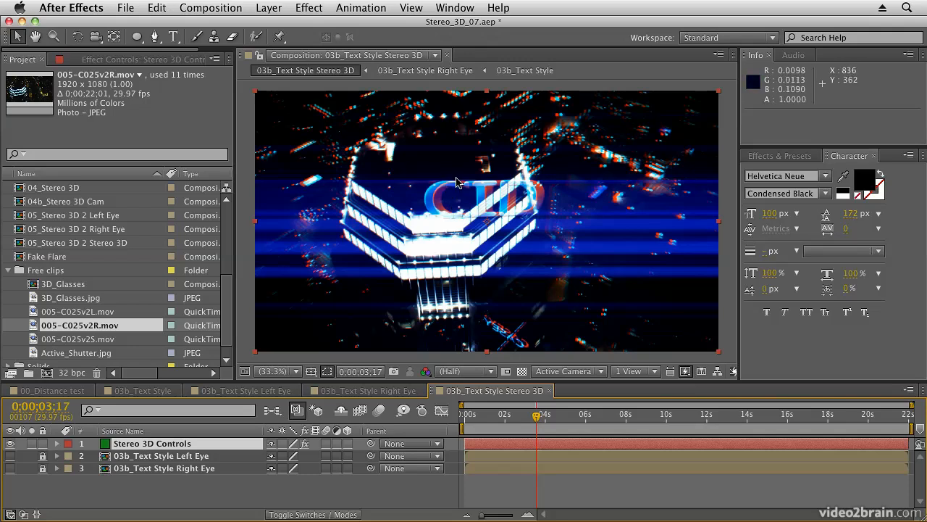
{"action": "mouse_move", "coordinate": [601, 131]}
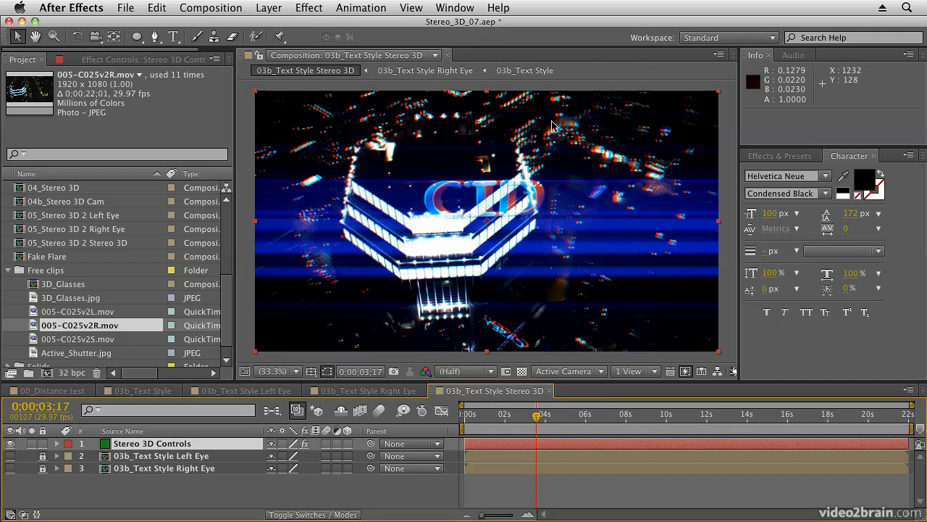
{"action": "mouse_move", "coordinate": [535, 179]}
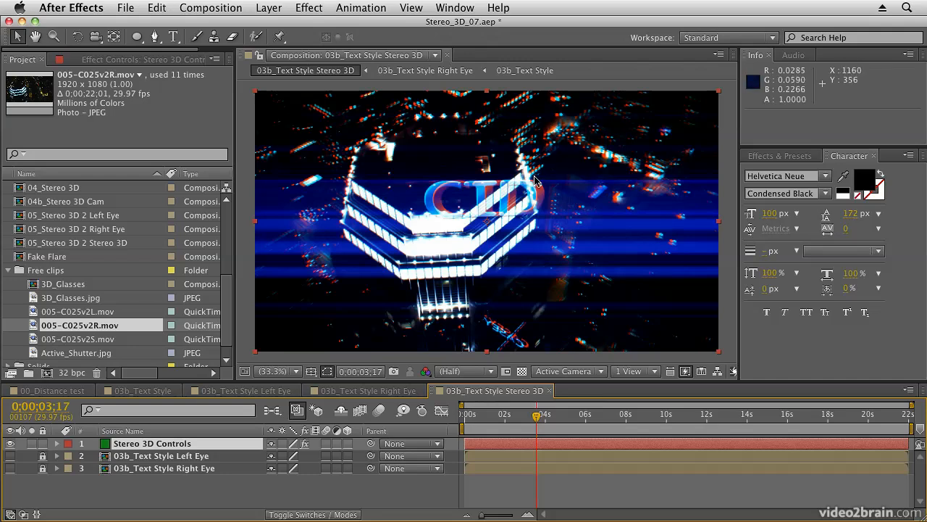
{"action": "mouse_move", "coordinate": [429, 210]}
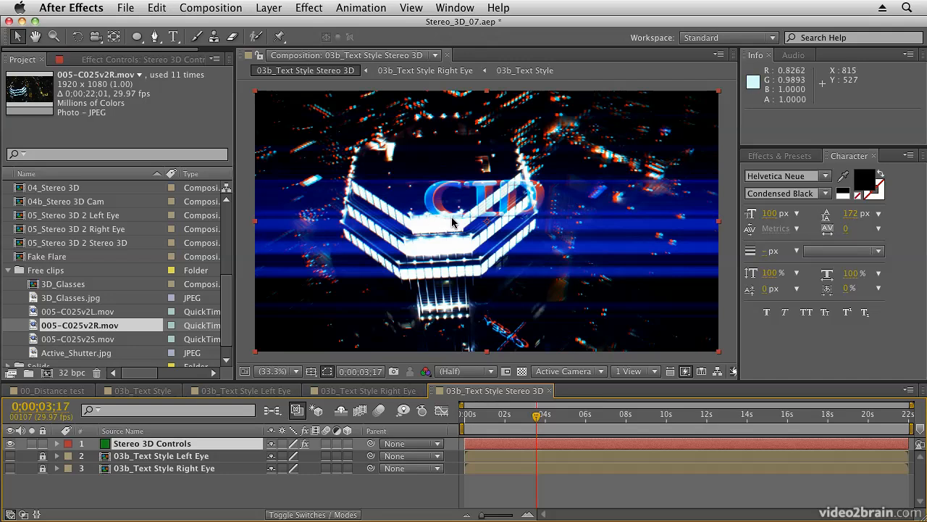
{"action": "mouse_move", "coordinate": [539, 108]}
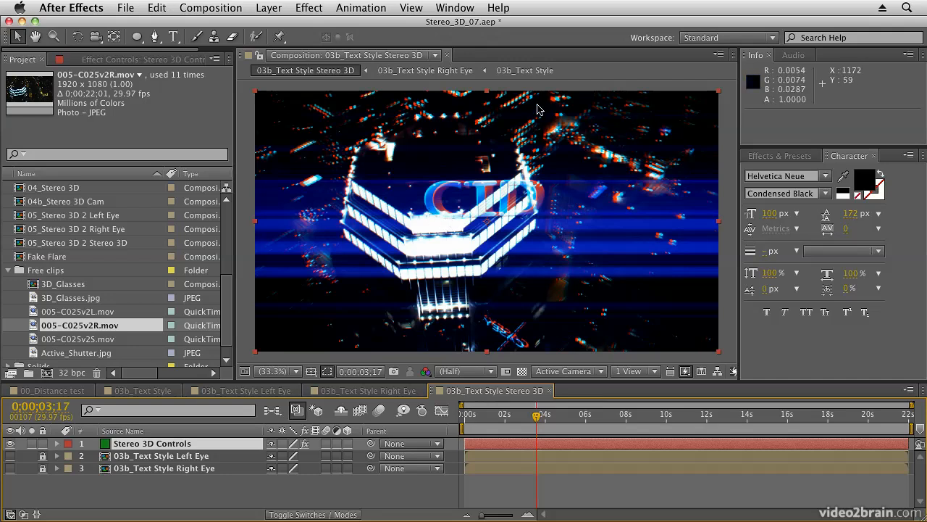
{"action": "mouse_move", "coordinate": [455, 197]}
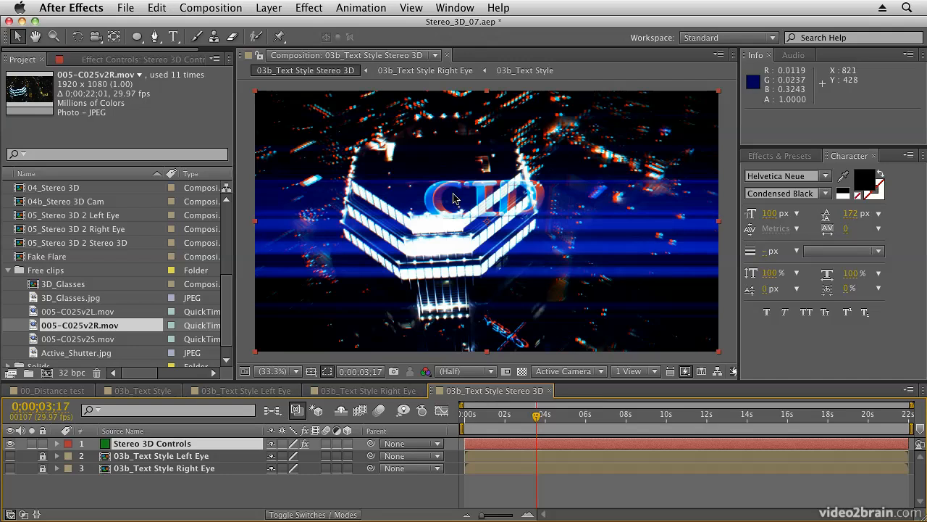
{"action": "mouse_move", "coordinate": [444, 194]}
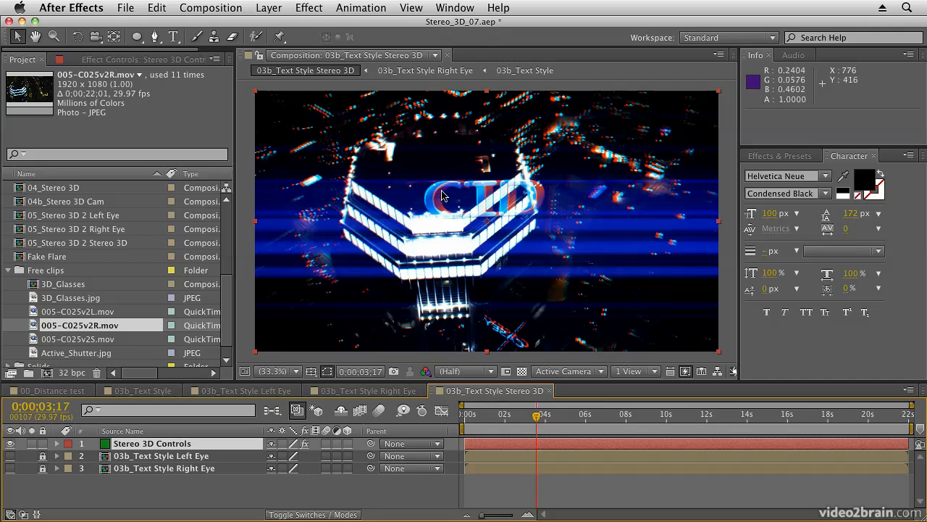
{"action": "mouse_move", "coordinate": [432, 203]}
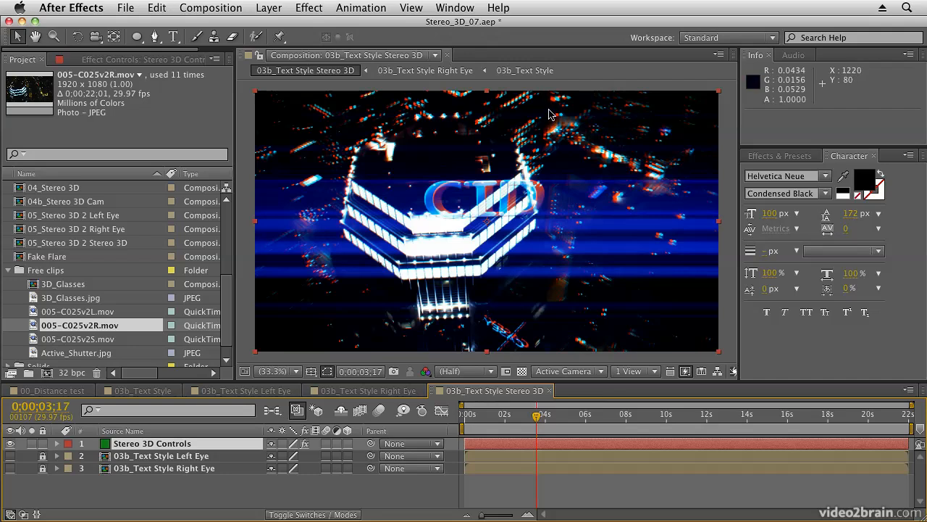
{"action": "mouse_move", "coordinate": [563, 119]}
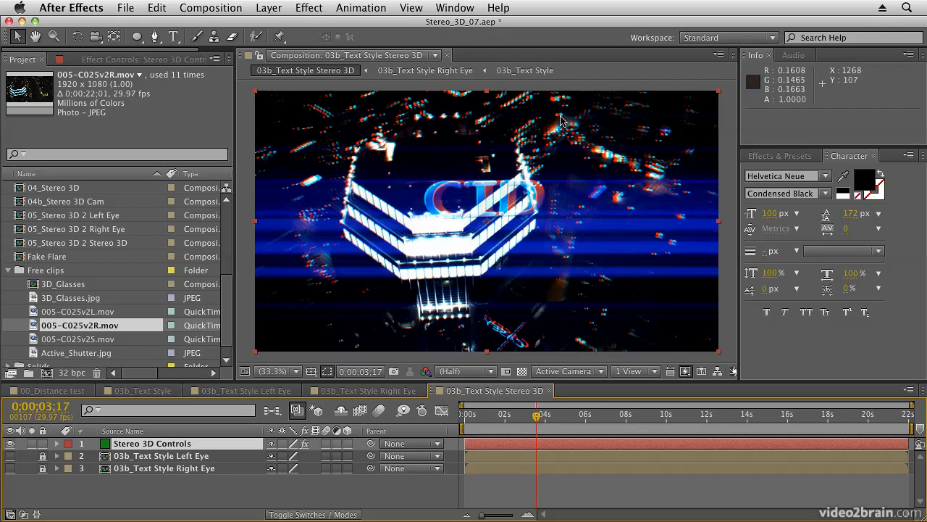
{"action": "mouse_move", "coordinate": [557, 171]}
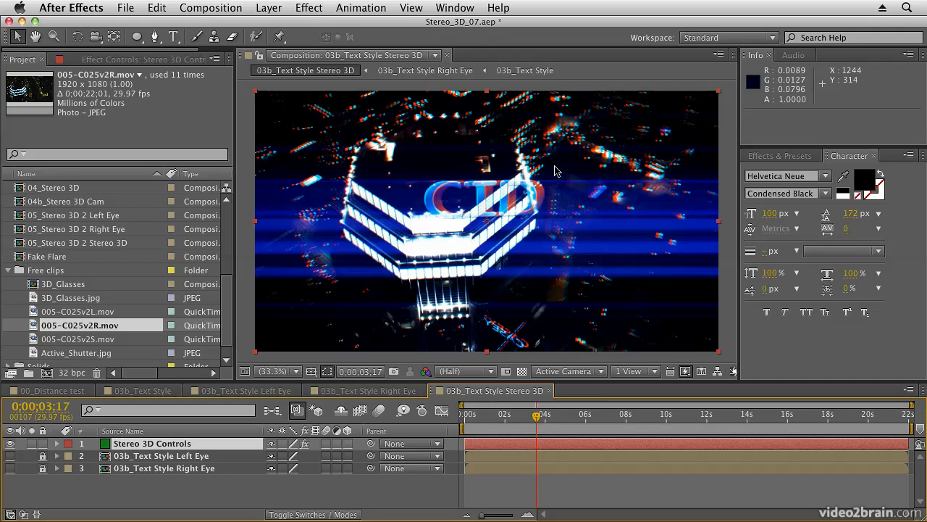
{"action": "mouse_move", "coordinate": [441, 200]}
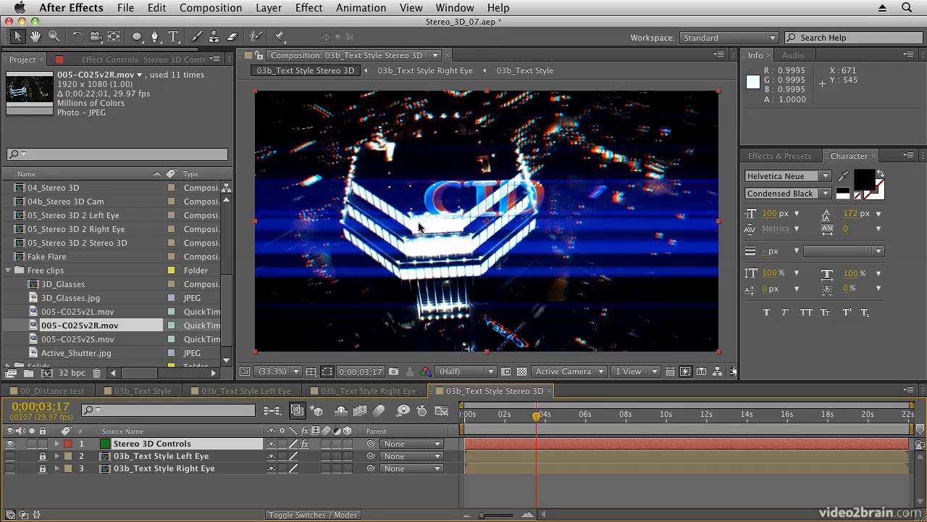
{"action": "mouse_move", "coordinate": [447, 232]}
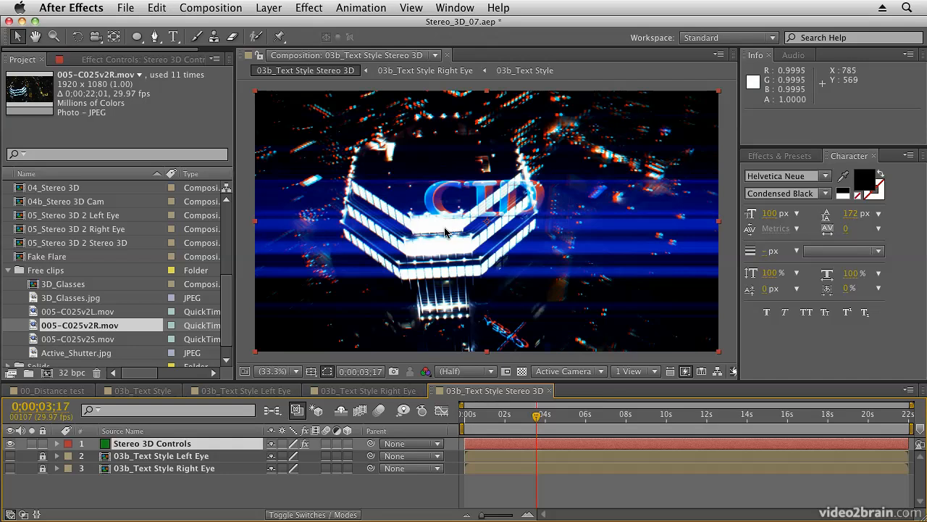
{"action": "mouse_move", "coordinate": [438, 229]}
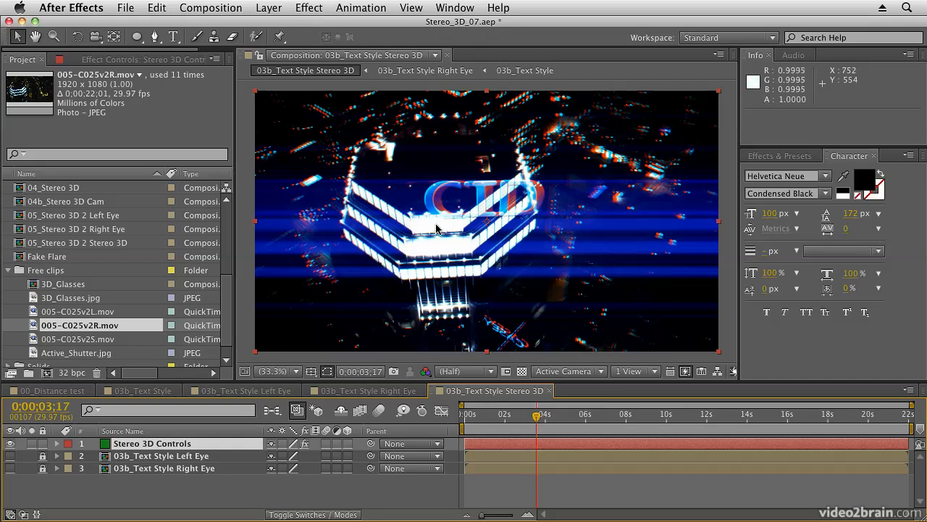
{"action": "mouse_move", "coordinate": [456, 231]}
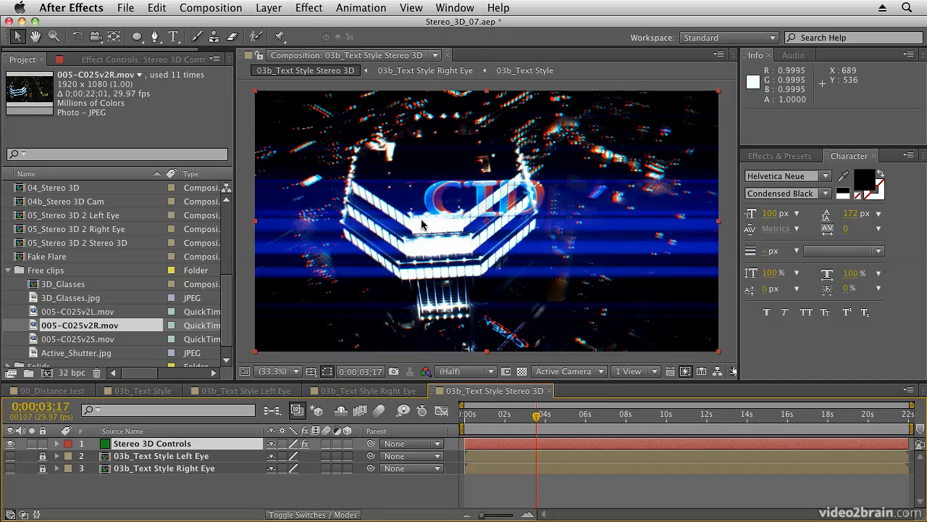
{"action": "mouse_move", "coordinate": [466, 282]}
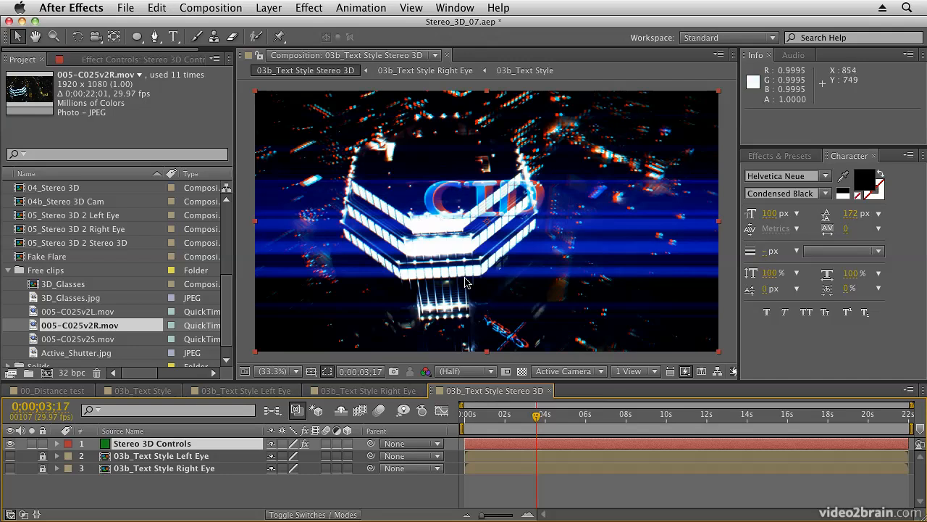
Move the current time to 0:00:04:11 where the CID letters fill the anaglyph frame.
{"action": "left_click", "coordinate": [553, 424]}
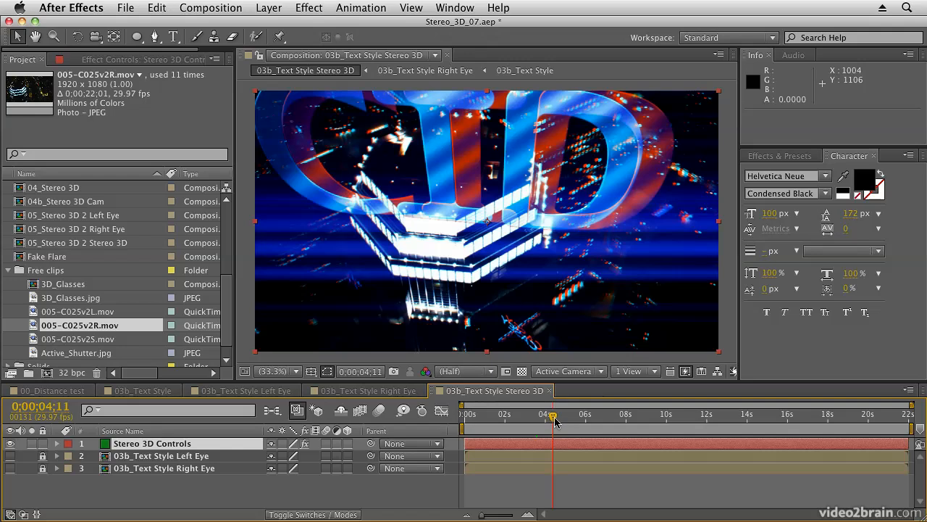
{"action": "mouse_move", "coordinate": [580, 144]}
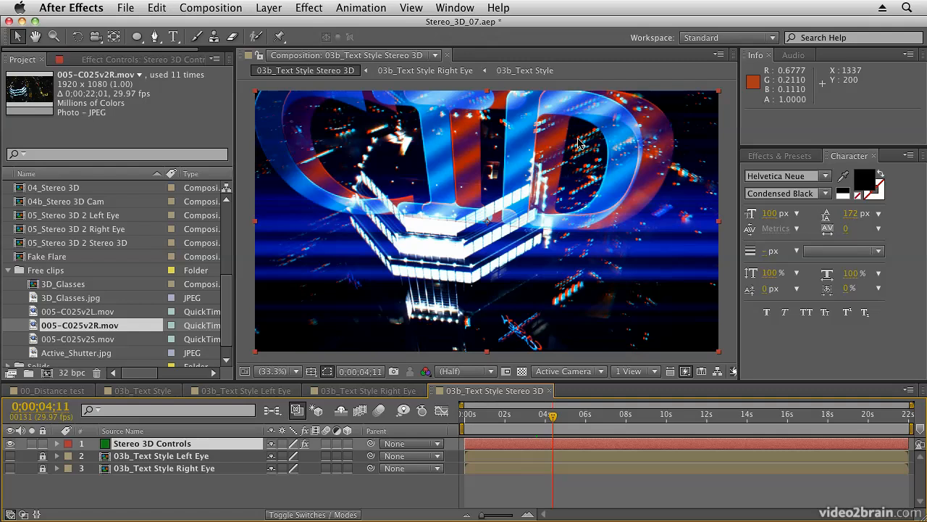
{"action": "mouse_move", "coordinate": [562, 307]}
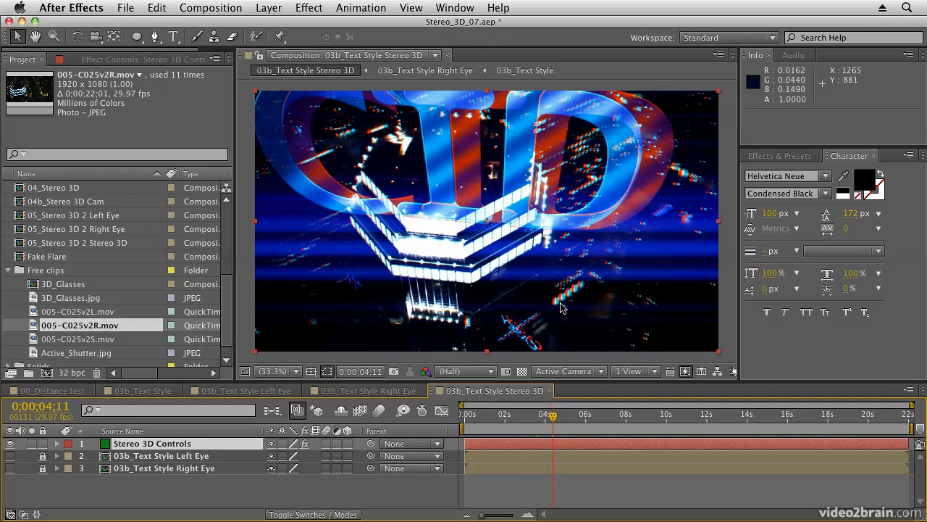